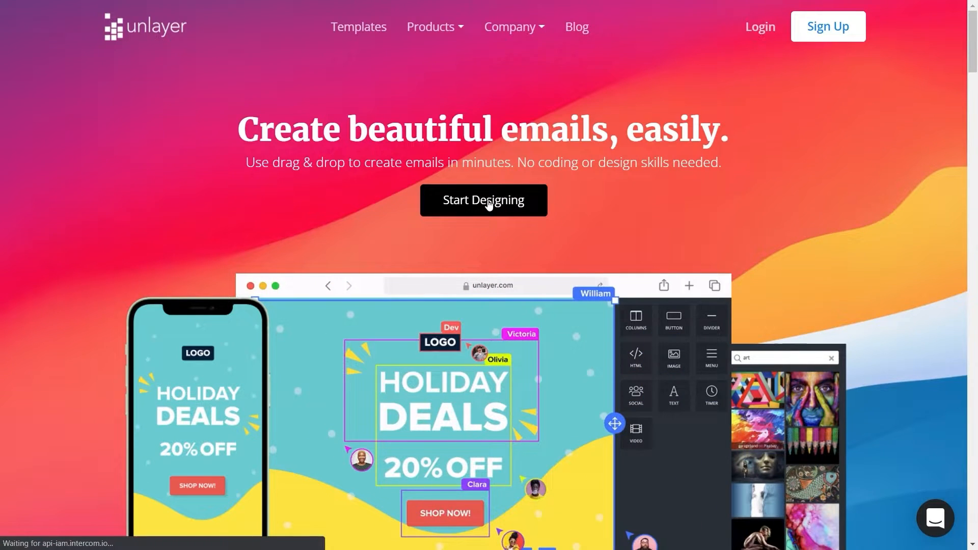
Filter the template gallery to free templates and start a new blank template
{"action": "left_click", "coordinate": [483, 200]}
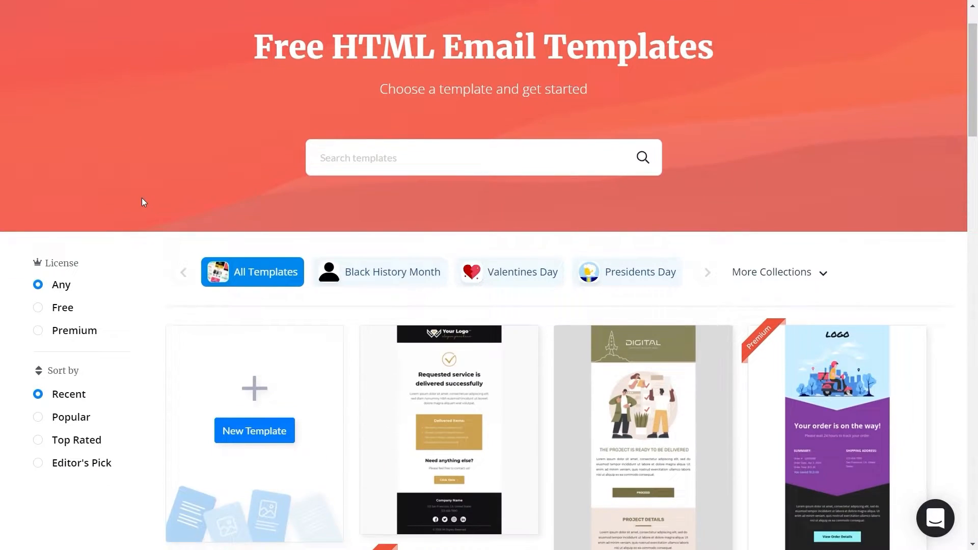
{"action": "scroll", "scroll_direction": "down", "scroll_amount": 3}
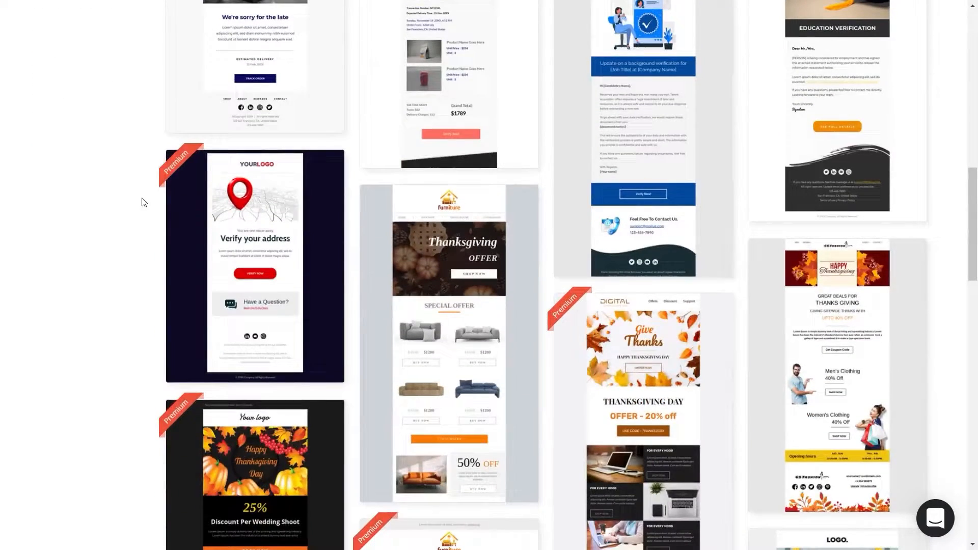
{"action": "scroll", "scroll_direction": "up", "scroll_amount": 3}
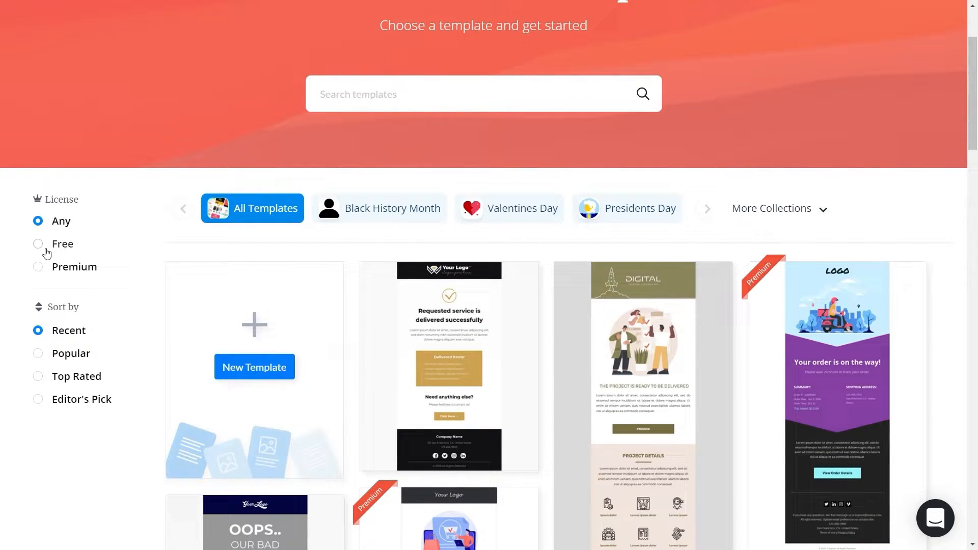
{"action": "left_click", "coordinate": [39, 244]}
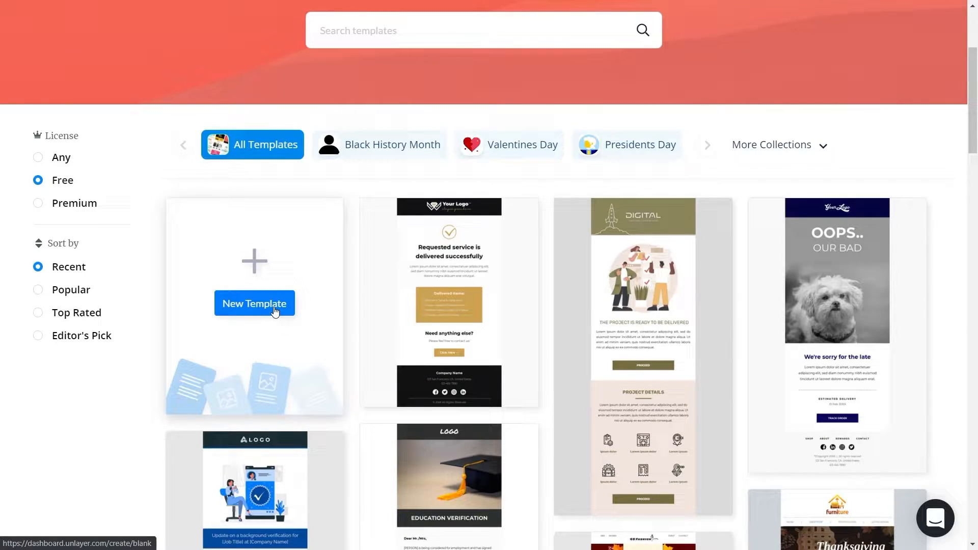
{"action": "left_click", "coordinate": [254, 304]}
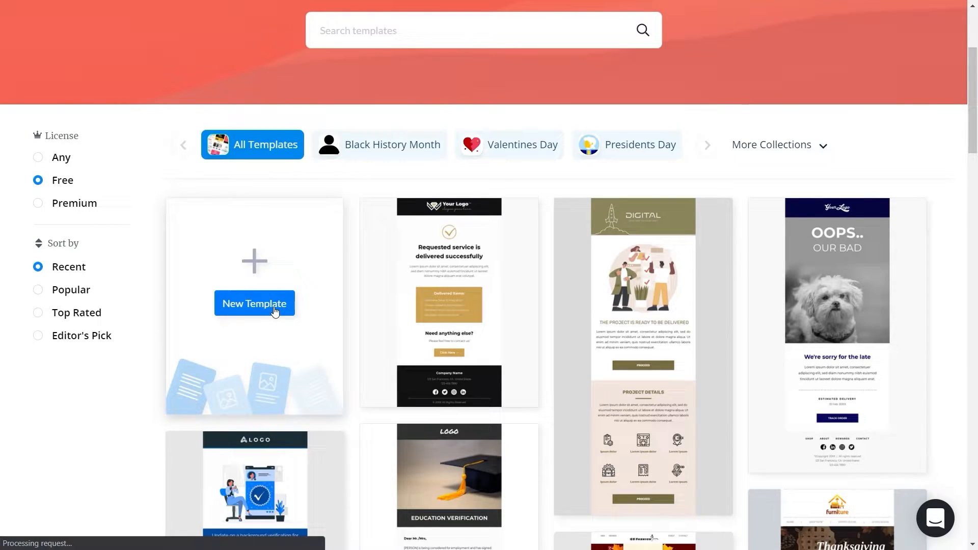
Add an image block in the top row, a button below the text, and a second image below it
{"action": "left_click", "coordinate": [253, 304]}
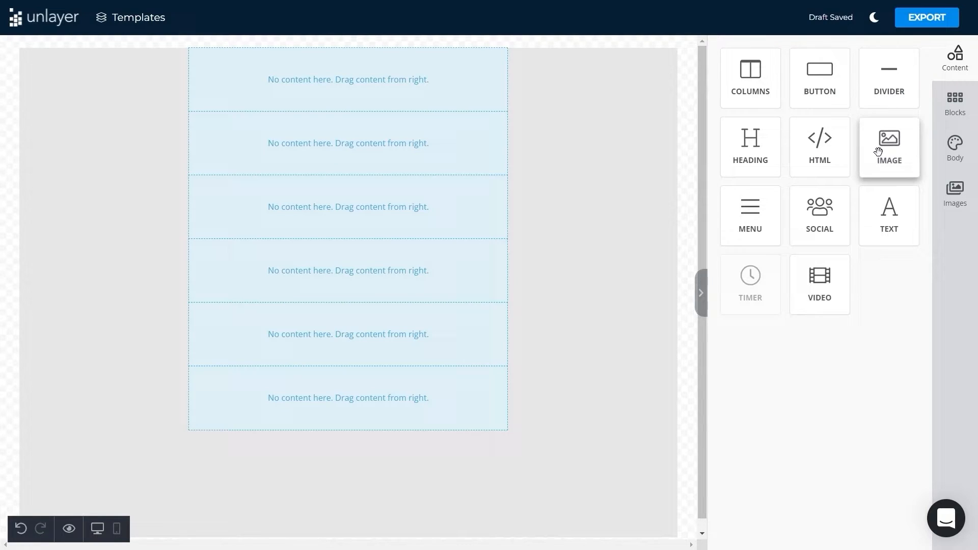
{"action": "mouse_move", "coordinate": [861, 198]}
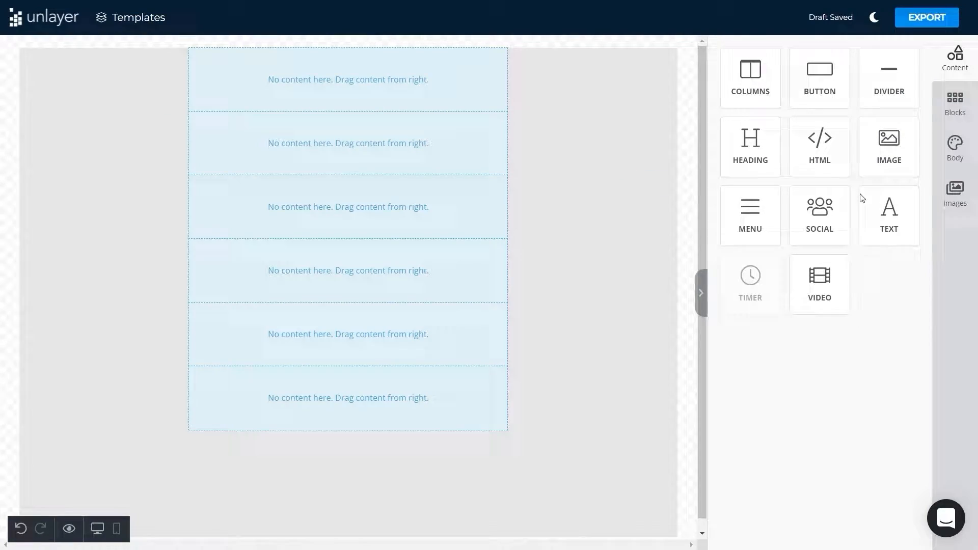
{"action": "left_click_drag", "start_coordinate": [889, 146], "coordinate": [348, 79]}
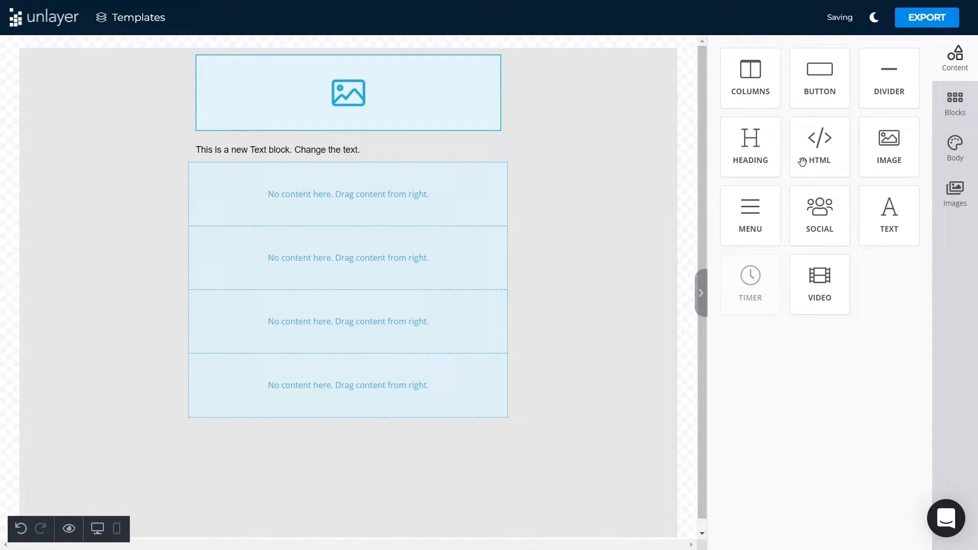
{"action": "left_click_drag", "start_coordinate": [819, 69], "coordinate": [428, 194]}
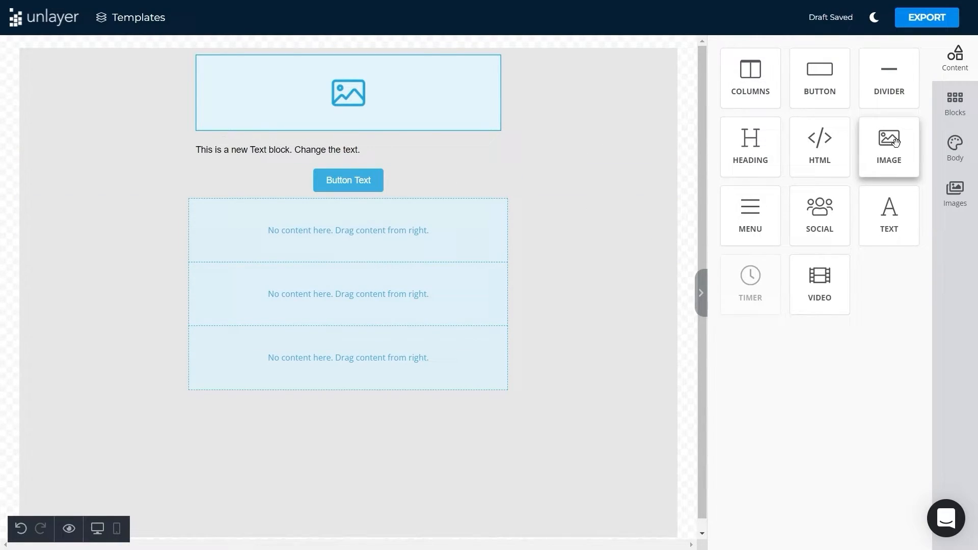
{"action": "left_click_drag", "start_coordinate": [889, 137], "coordinate": [348, 243]}
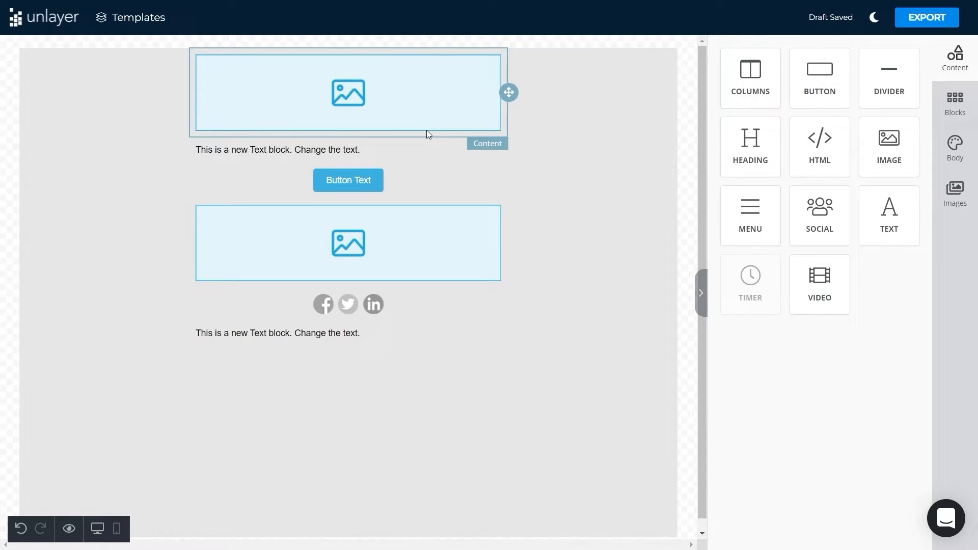
Upload the Welfare Bank logo banner as the top image
{"action": "left_click", "coordinate": [348, 92]}
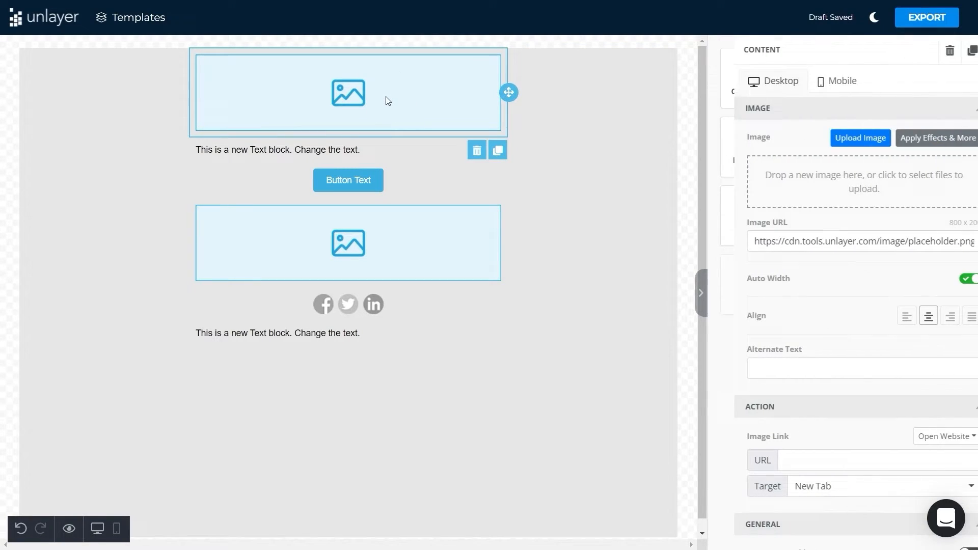
{"action": "left_click", "coordinate": [861, 138]}
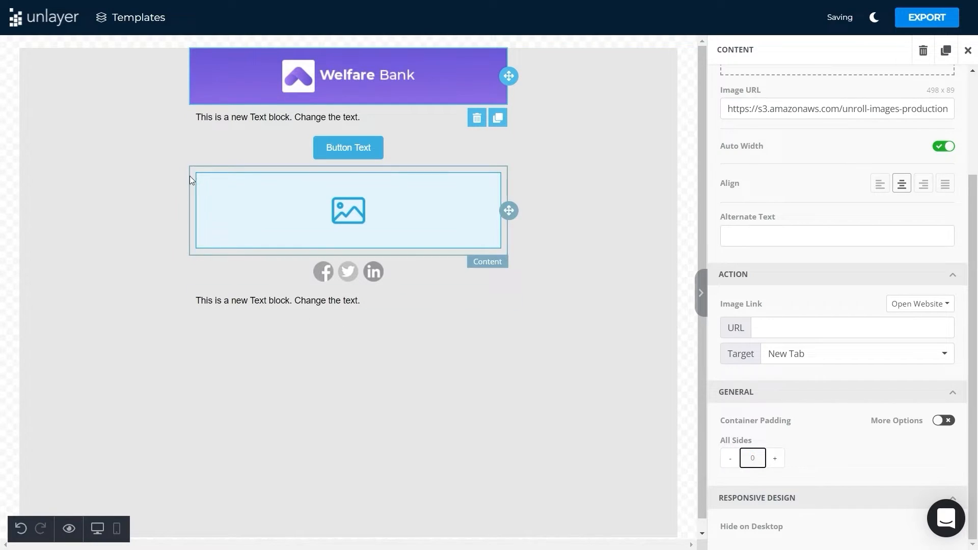
{"action": "left_click", "coordinate": [277, 117]}
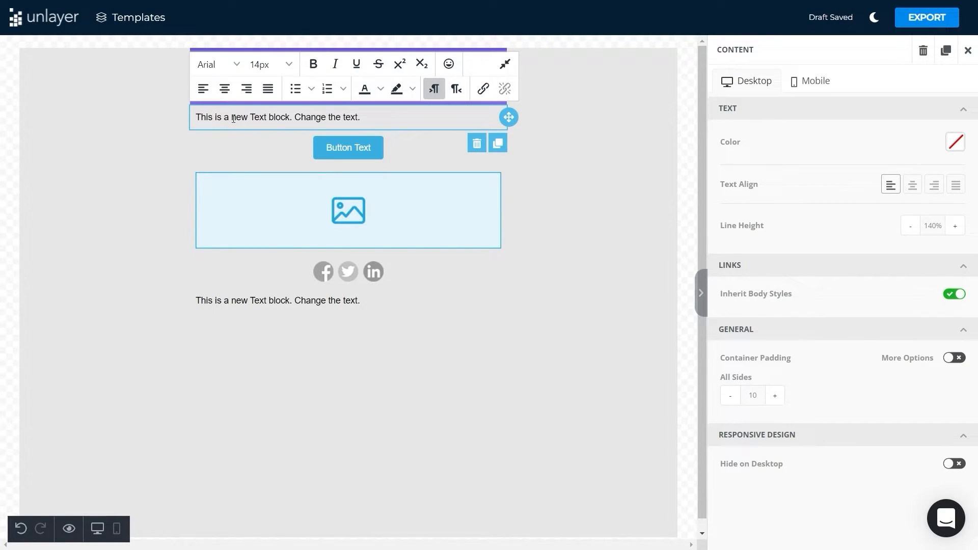
Change the first text to 'A bank that serves to make your future better', centered, 24px and bold
{"action": "triple_click", "coordinate": [277, 117]}
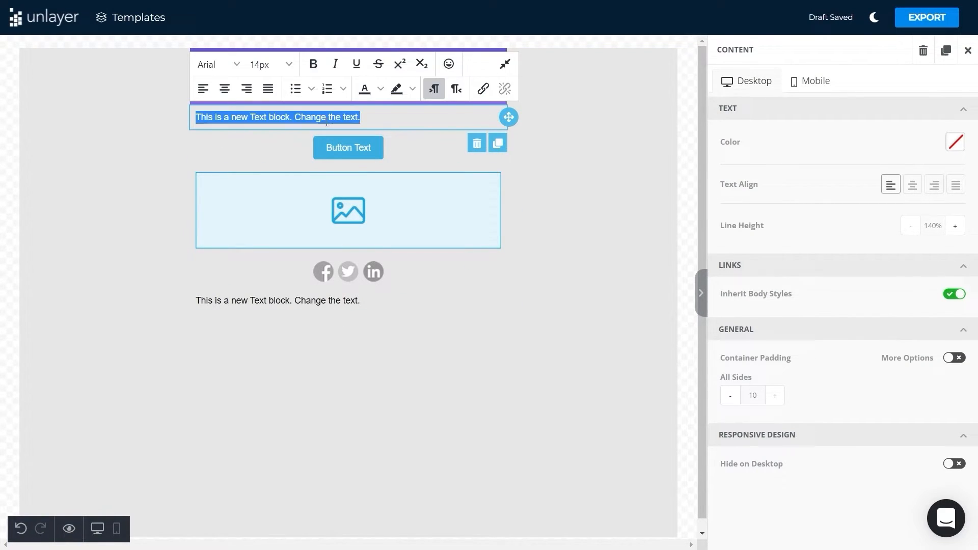
{"action": "type", "text": "A bank that serves to make your future better"}
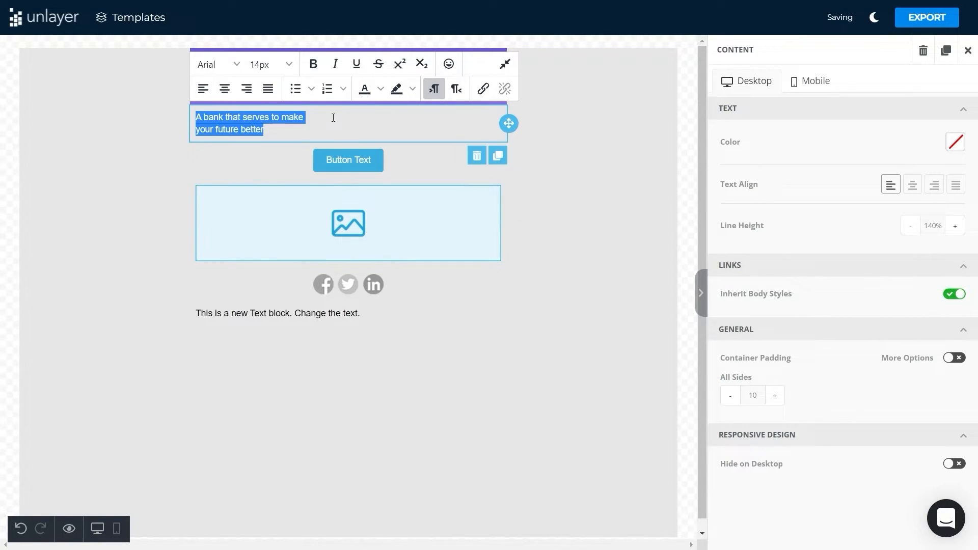
{"action": "left_click", "coordinate": [272, 64]}
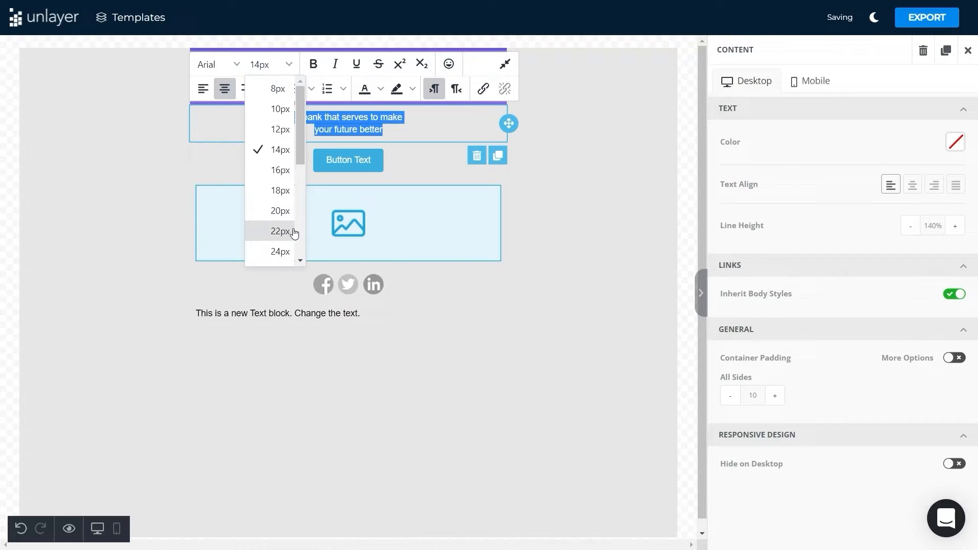
{"action": "mouse_move", "coordinate": [281, 251]}
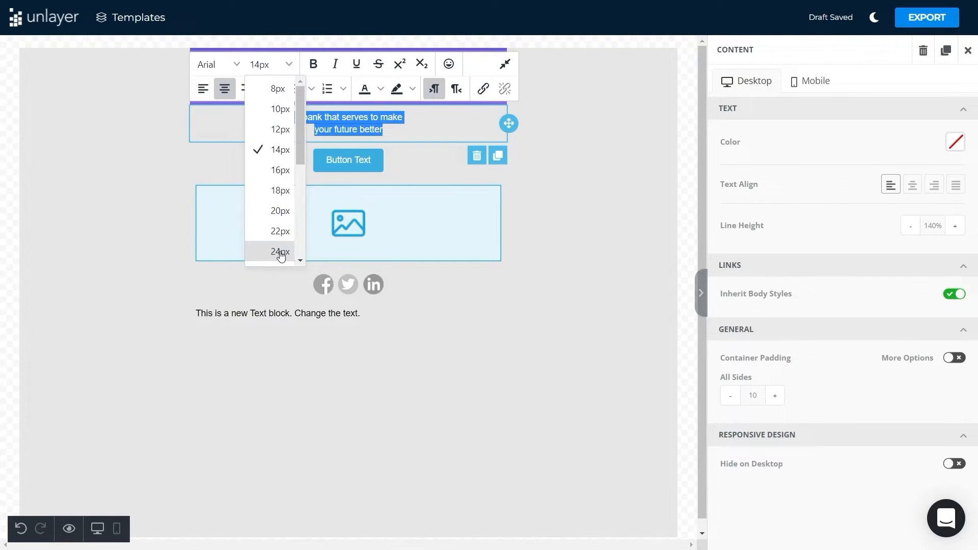
{"action": "left_click", "coordinate": [281, 251]}
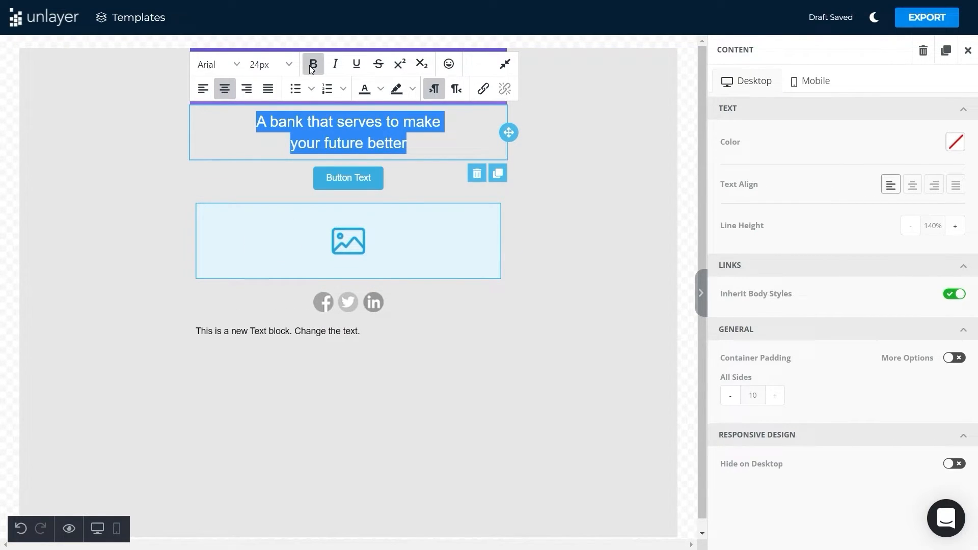
{"action": "left_click", "coordinate": [348, 178]}
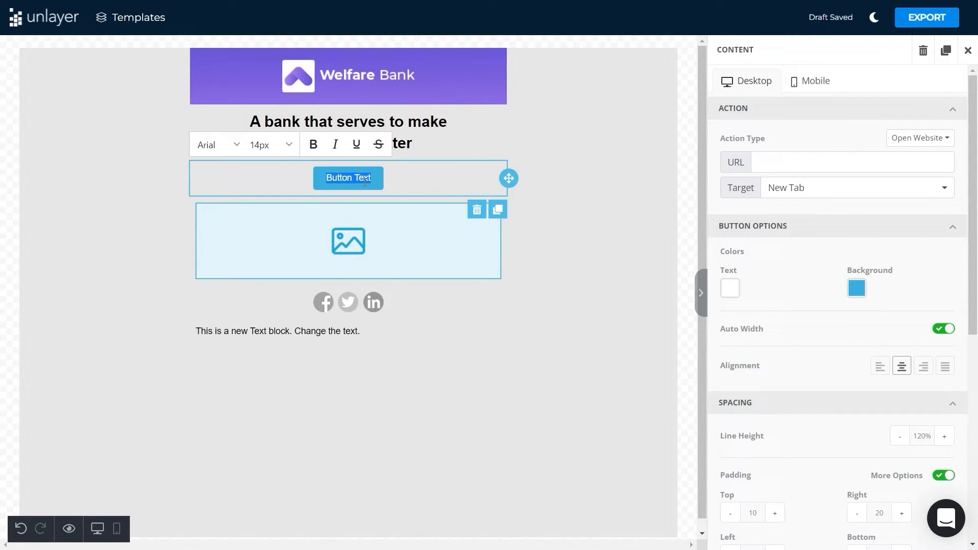
Label the button 'Join Us Now' and widen its left and right padding
{"action": "type", "text": "Join Us Now"}
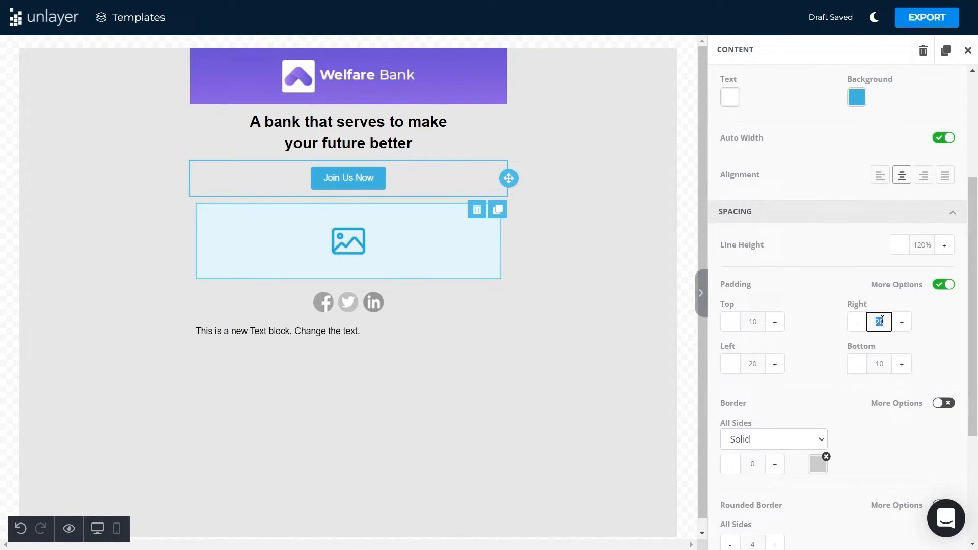
{"action": "left_click", "coordinate": [902, 321]}
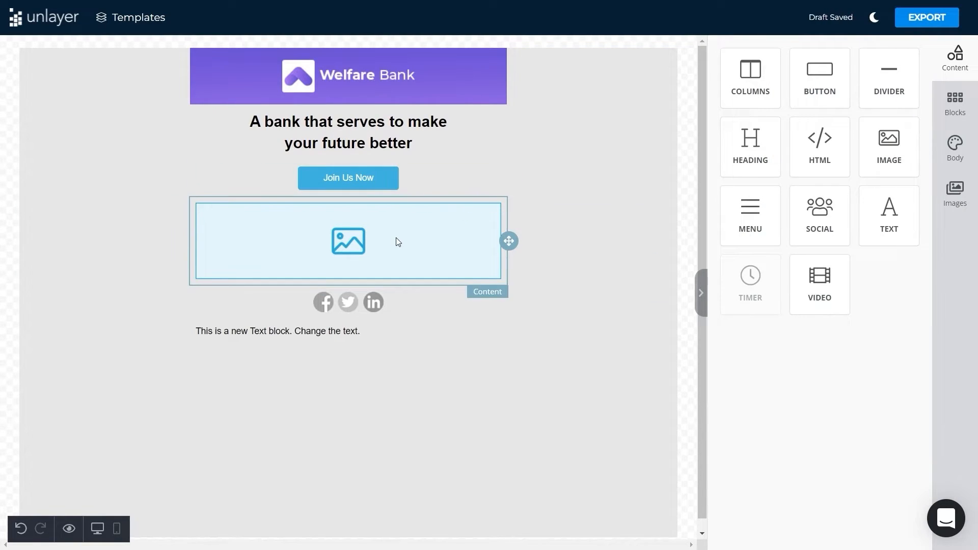
Upload the phone-and-bank-card illustration into the image placeholder with 0 container padding
{"action": "left_click", "coordinate": [348, 241]}
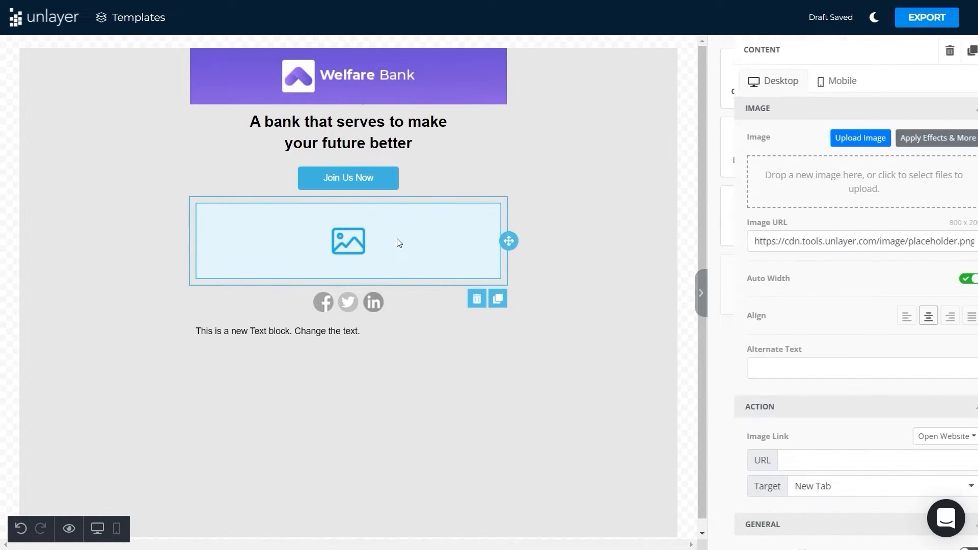
{"action": "left_click", "coordinate": [859, 138]}
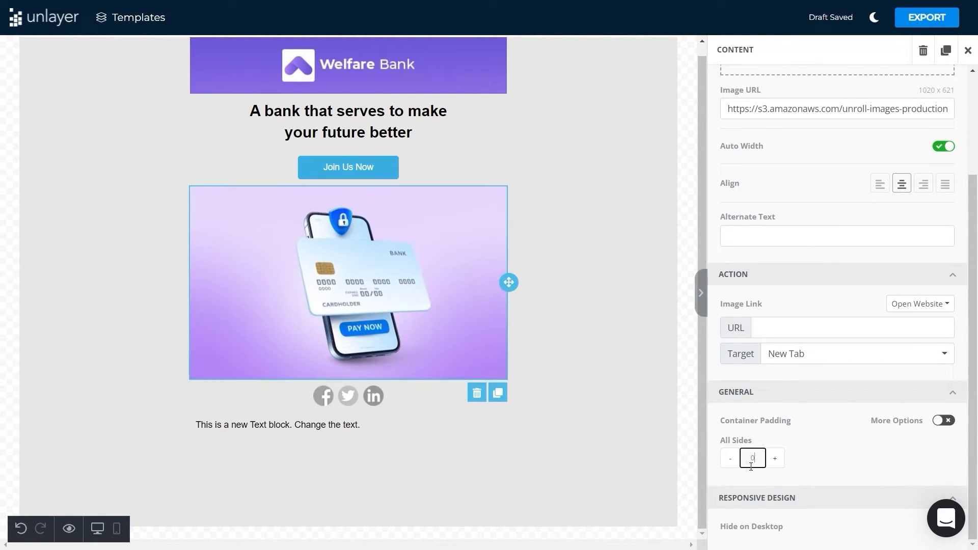
{"action": "left_click", "coordinate": [68, 528]}
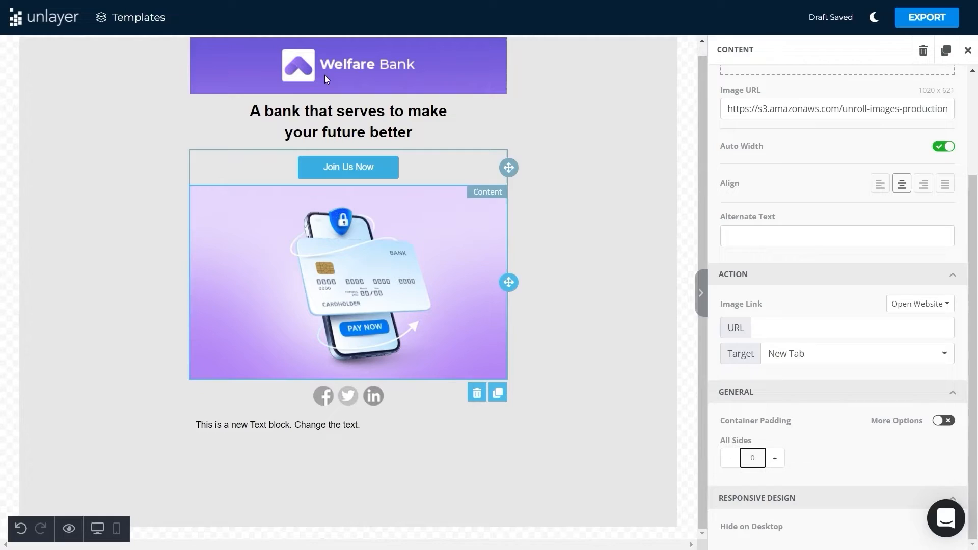
Make the Join Us Now button purple and give its row a lavender column background
{"action": "left_click", "coordinate": [347, 166]}
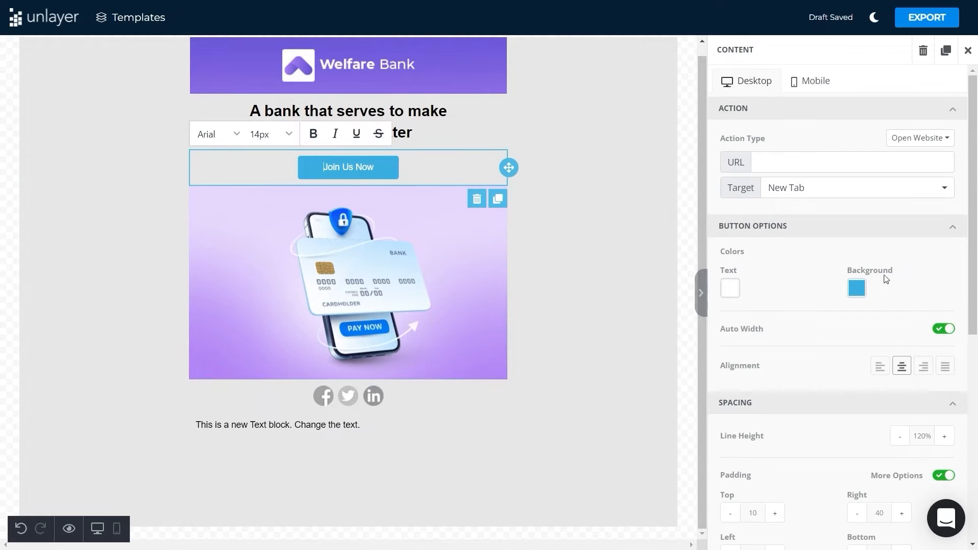
{"action": "left_click", "coordinate": [856, 287]}
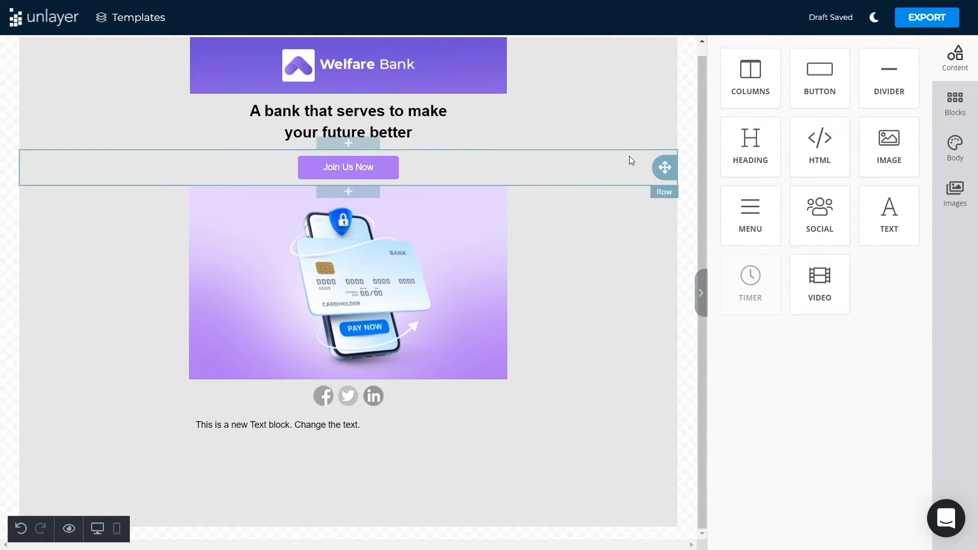
{"action": "left_click", "coordinate": [348, 167]}
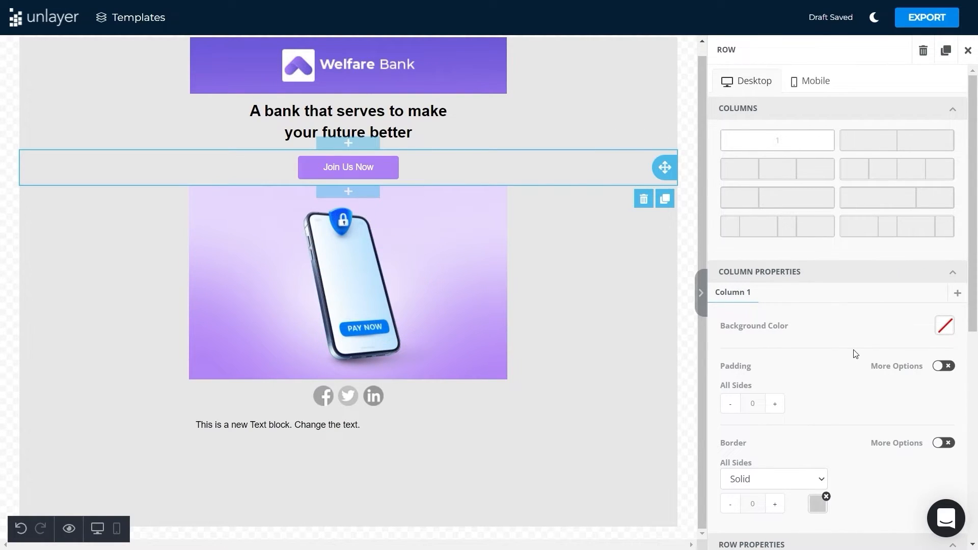
{"action": "left_click", "coordinate": [944, 325]}
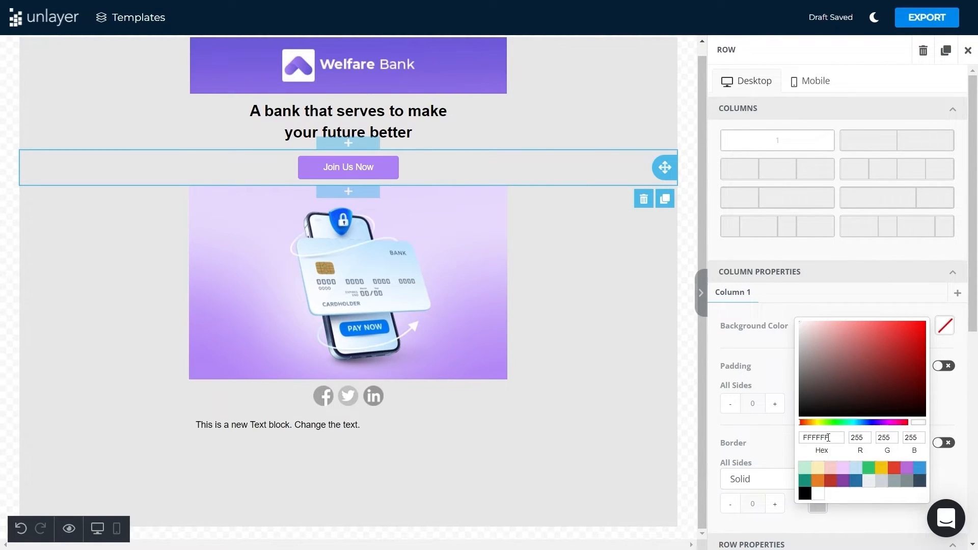
{"action": "type", "text": "e"}
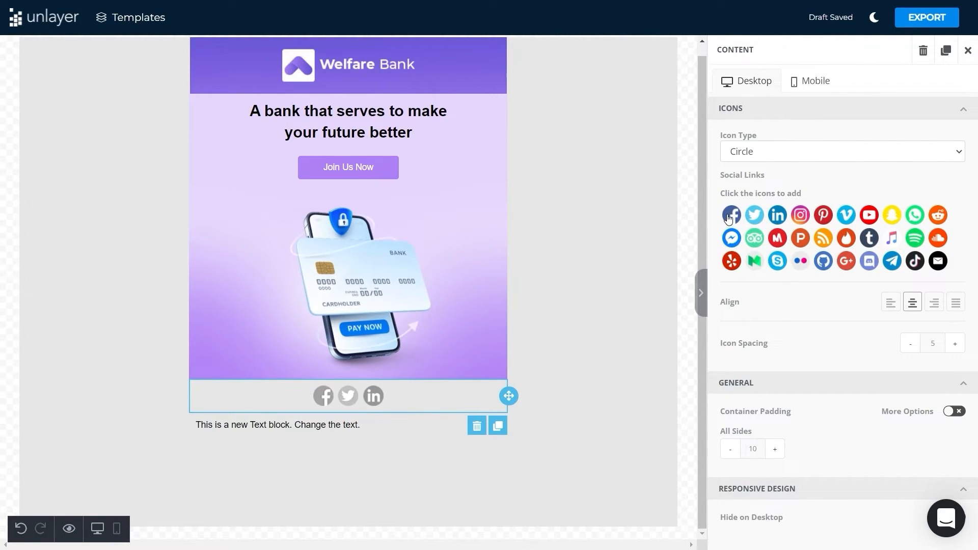
Add Facebook, LinkedIn and Twitter social icons and set the social row's purple background hex
{"action": "left_click", "coordinate": [731, 215]}
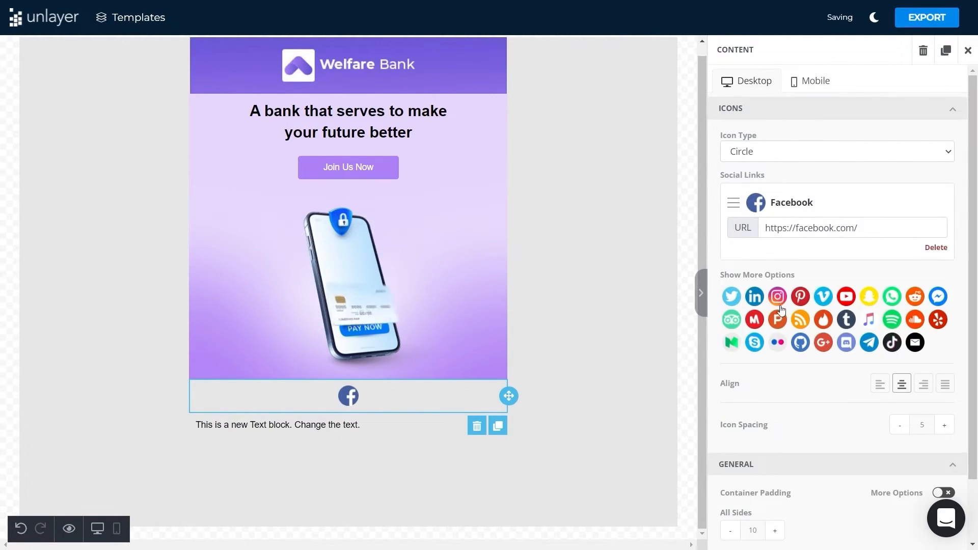
{"action": "left_click", "coordinate": [755, 296]}
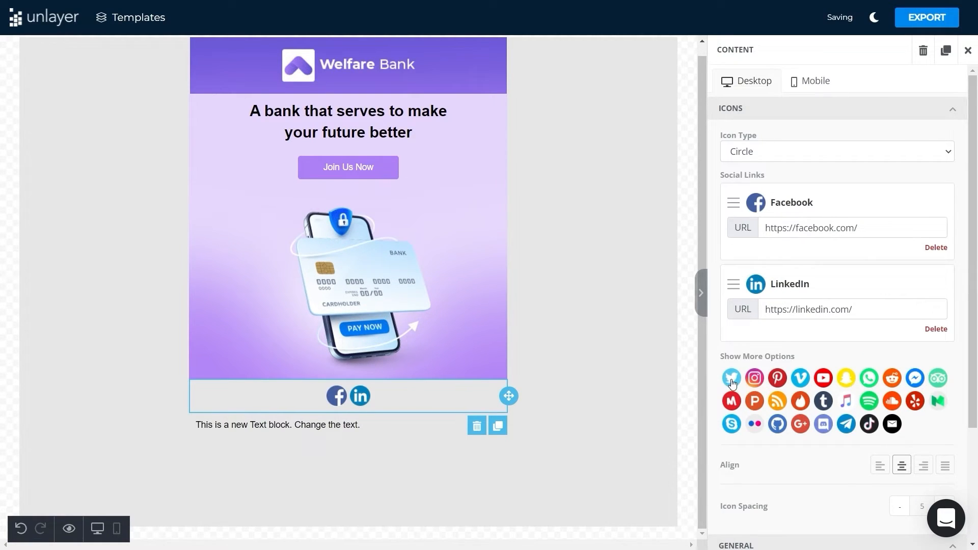
{"action": "left_click", "coordinate": [731, 377]}
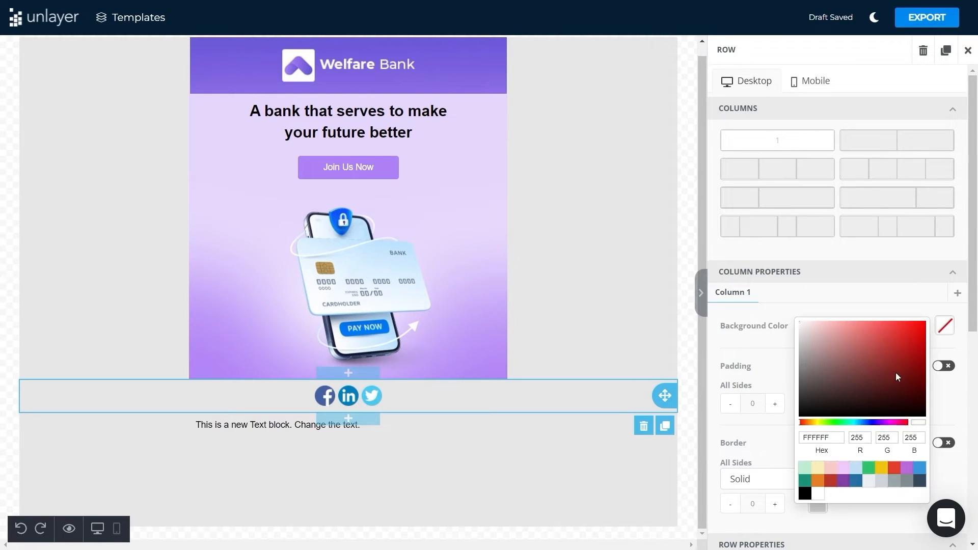
{"action": "left_click", "coordinate": [821, 437]}
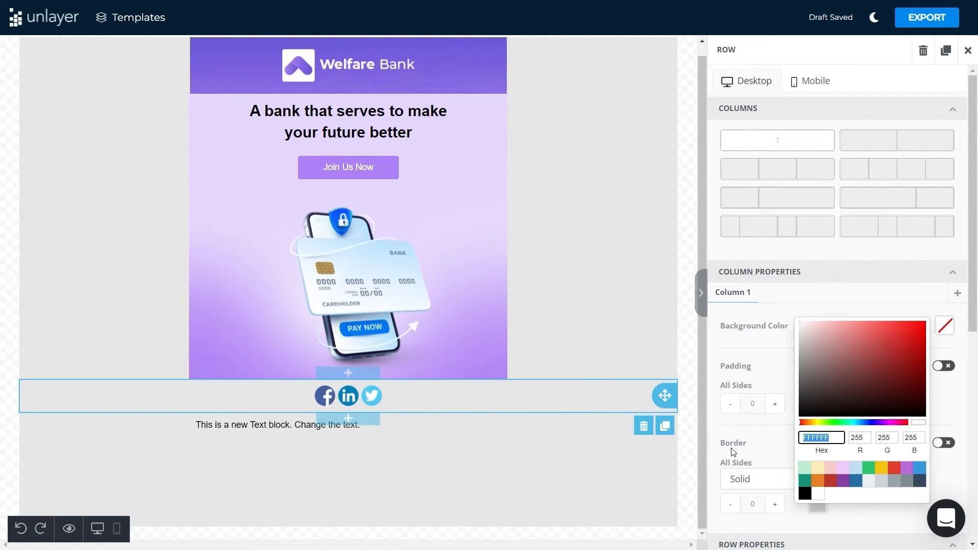
{"action": "type", "text": "b3"}
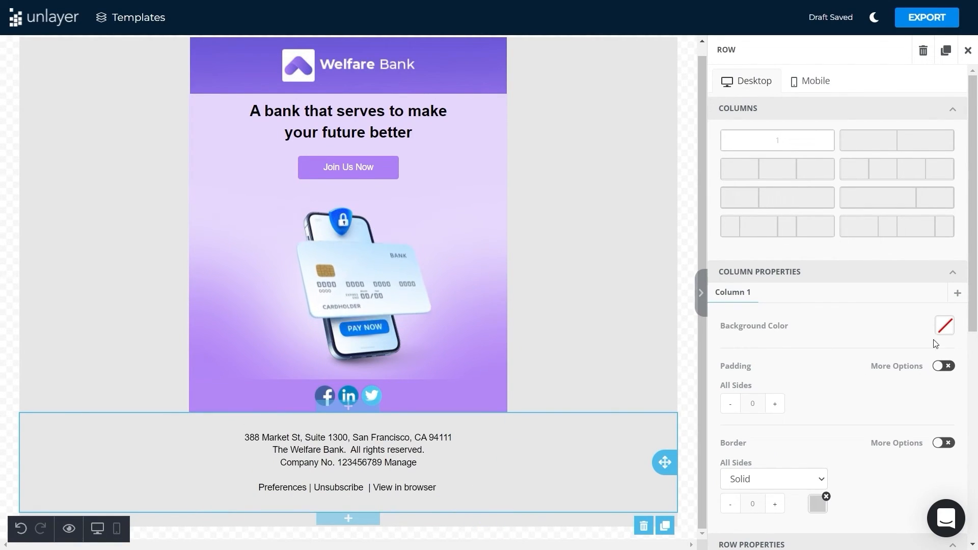
Open the email preview
{"action": "left_click", "coordinate": [943, 325]}
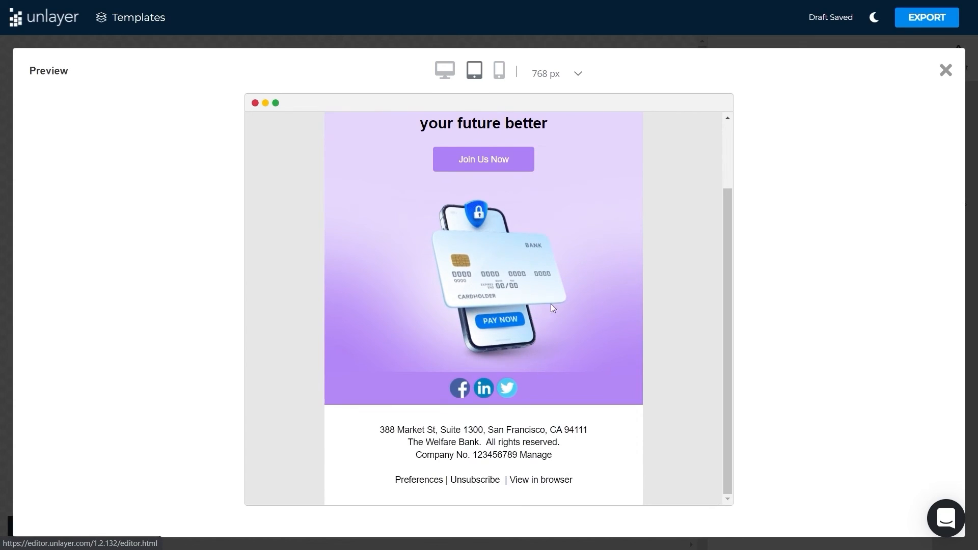
Preview the Welfare Bank email at mobile width, then at desktop width
{"action": "left_click", "coordinate": [498, 70]}
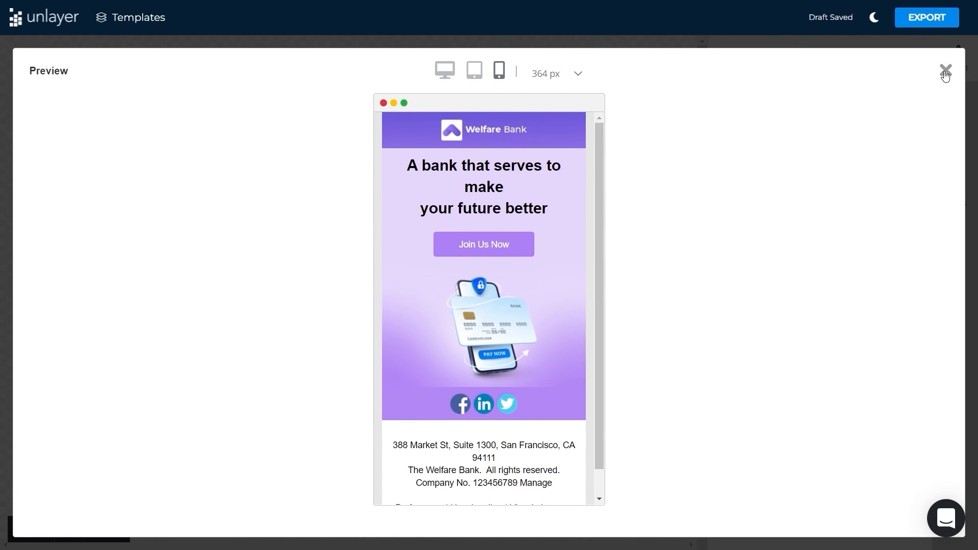
{"action": "left_click", "coordinate": [444, 70]}
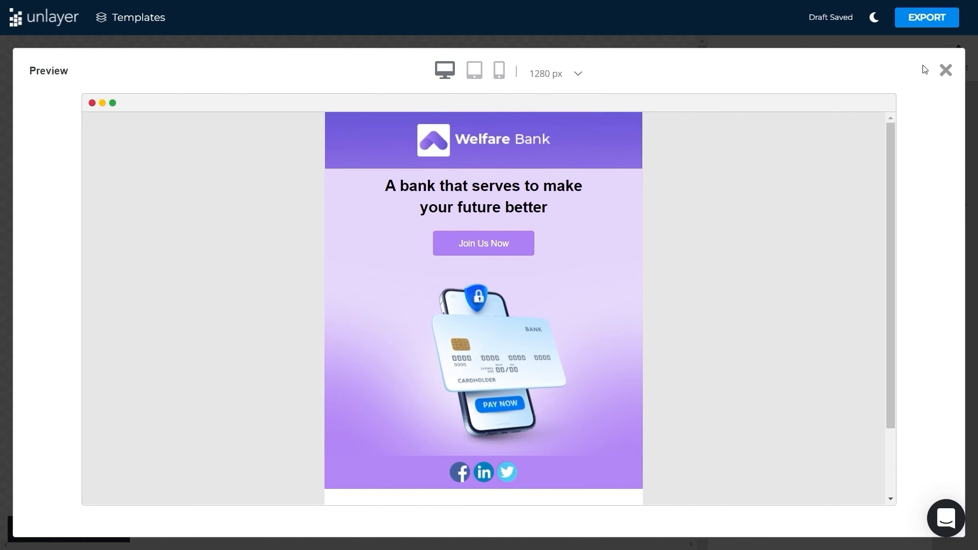